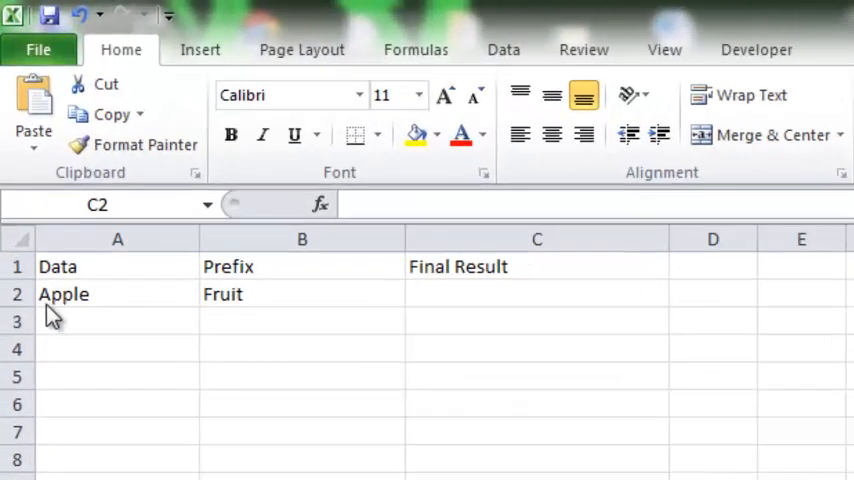
- Enter =CONCATENATE("Fruit - ",A2) in C2 and verify it shows 'Fruit - Apple'
click(537, 293)
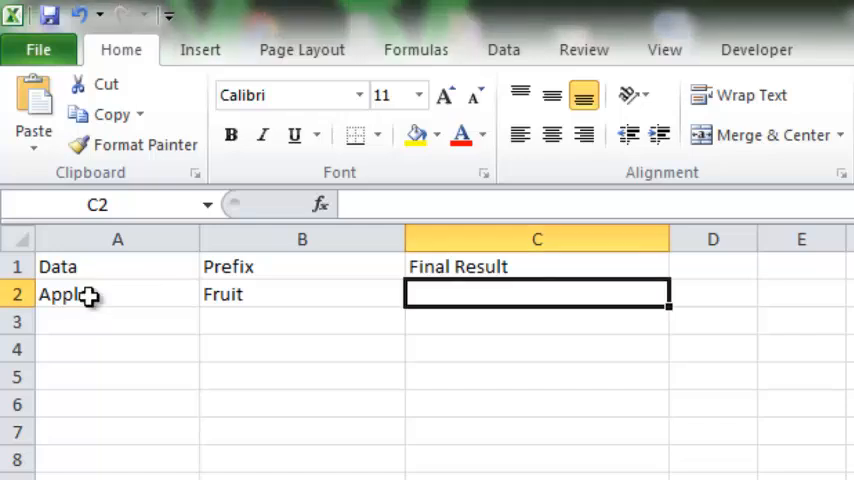
click(117, 294)
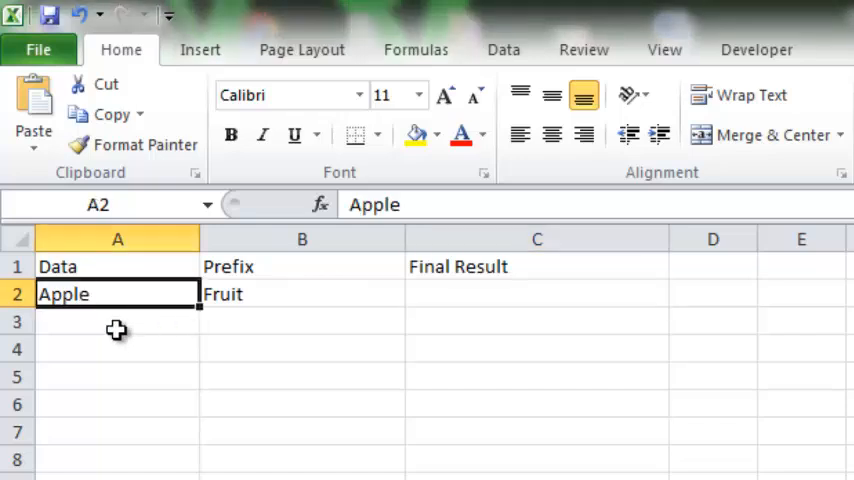
click(302, 293)
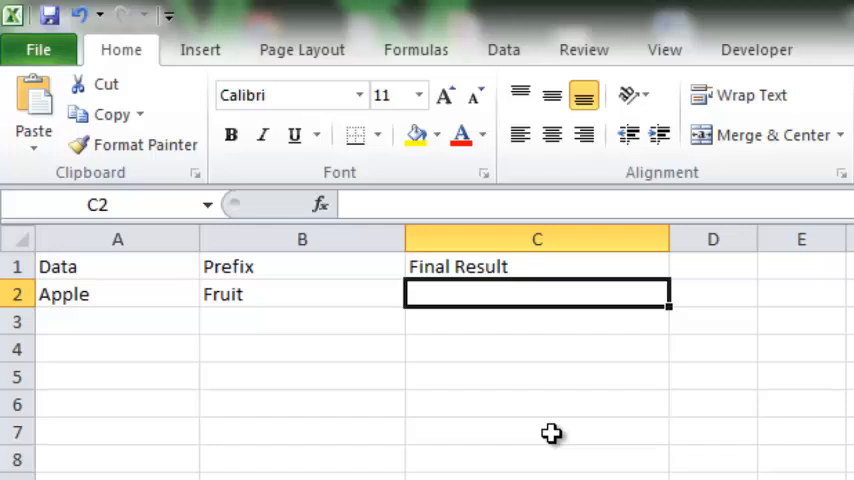
text(=CONCATENATE("Fruit - ",A2))
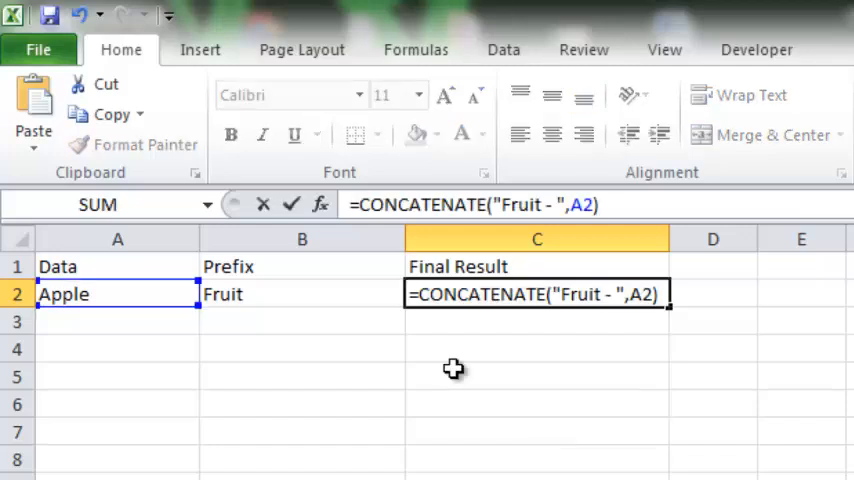
mouse_move(380, 218)
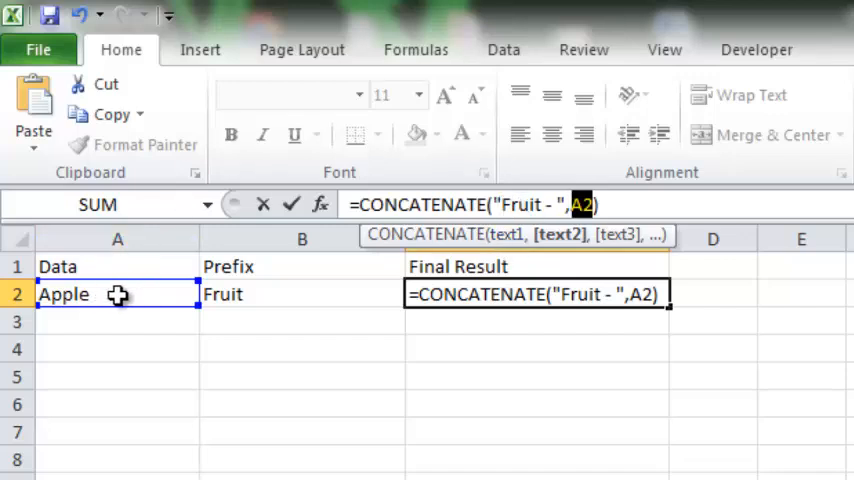
mouse_move(458, 278)
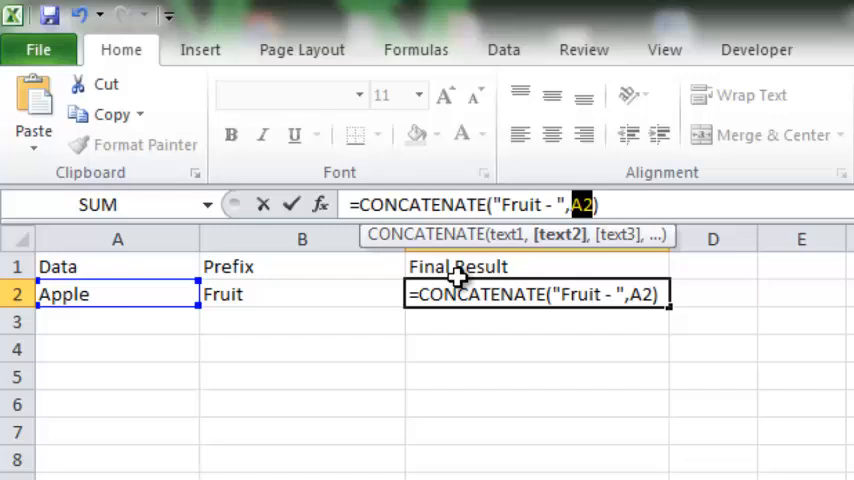
key(enter)
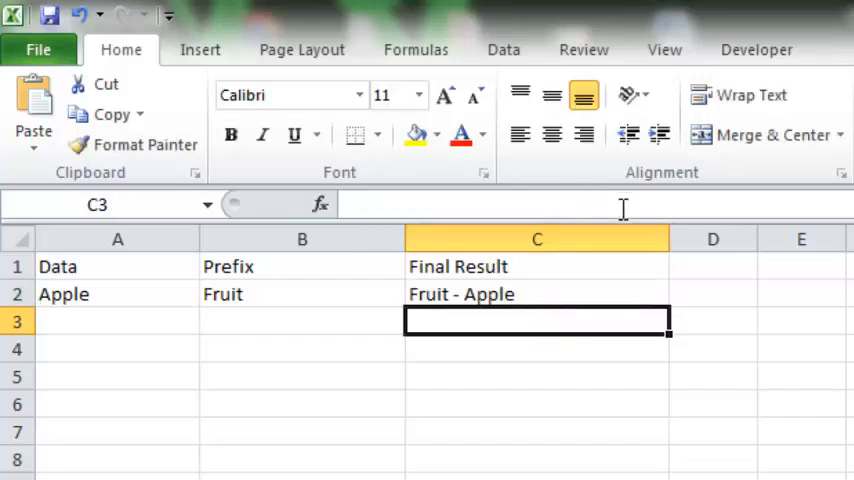
click(537, 293)
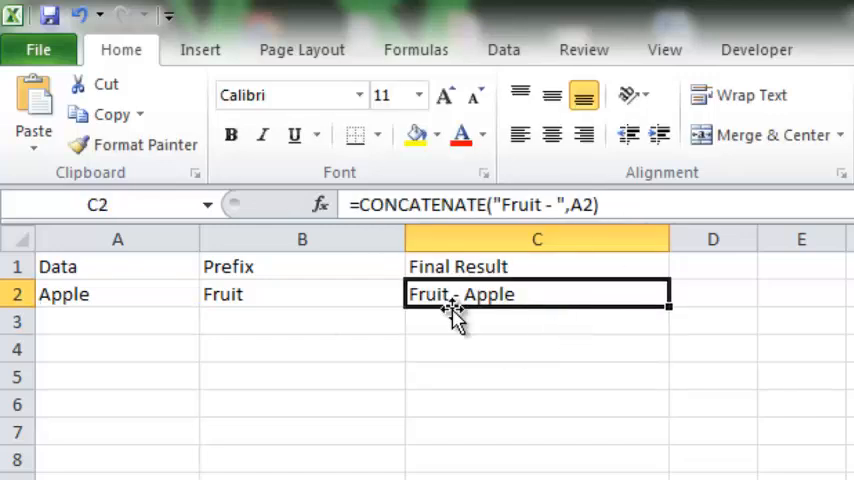